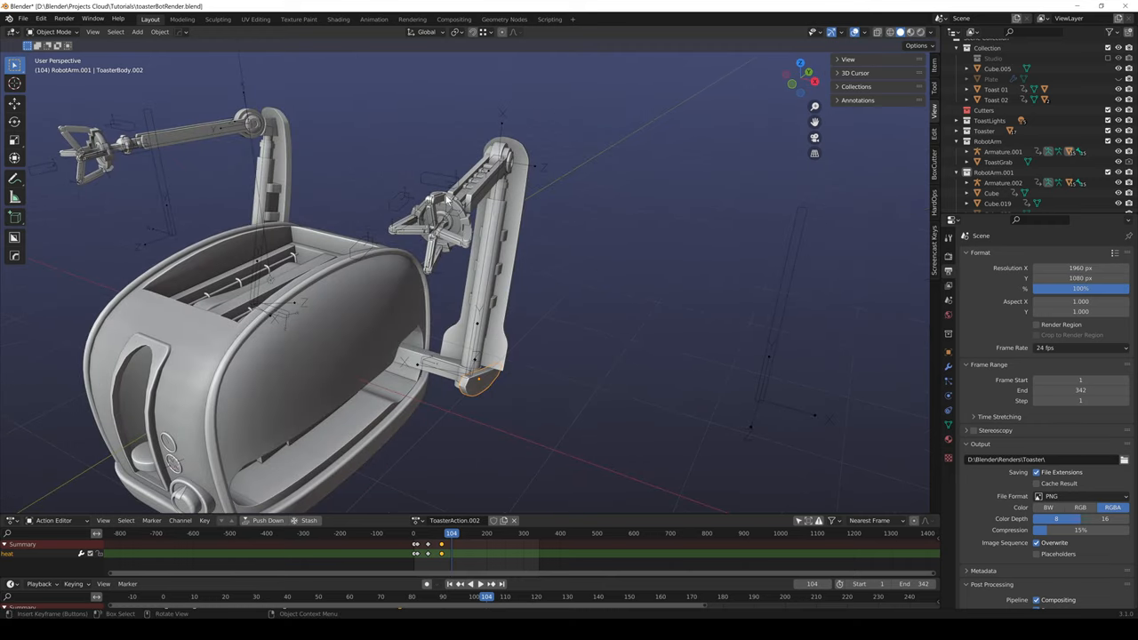
mouse_move(463, 200)
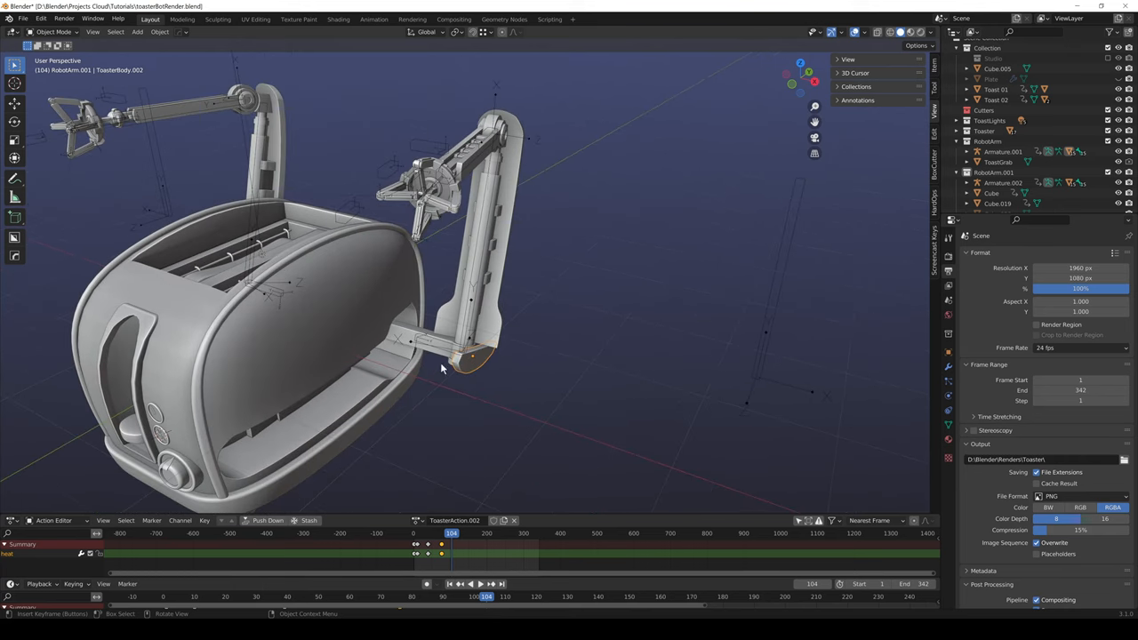
mouse_move(470, 235)
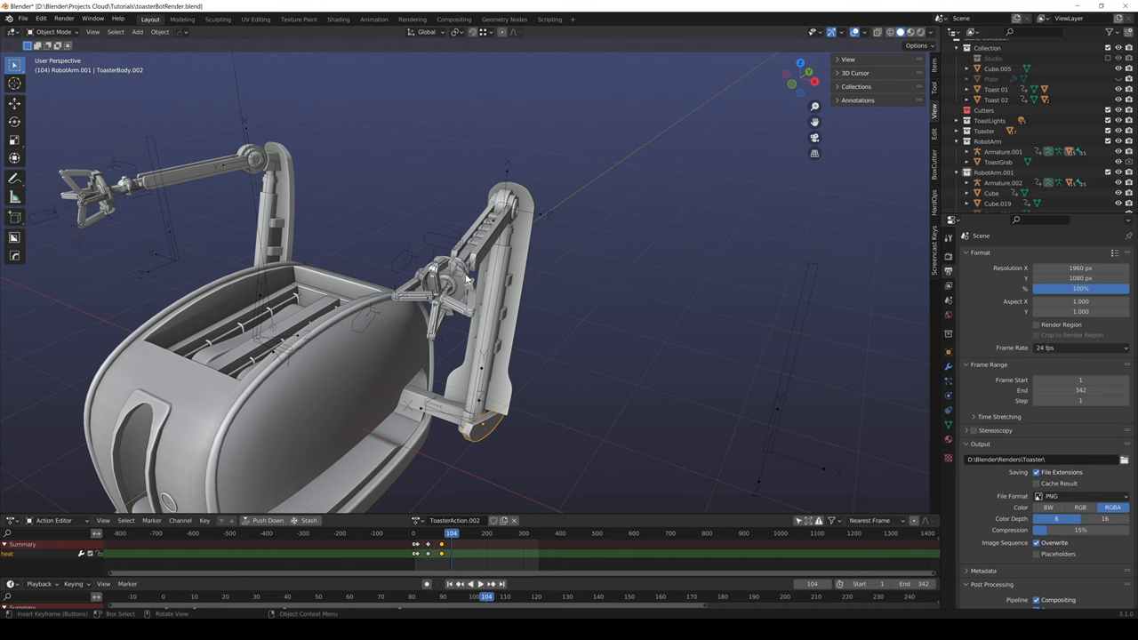
mouse_move(535, 291)
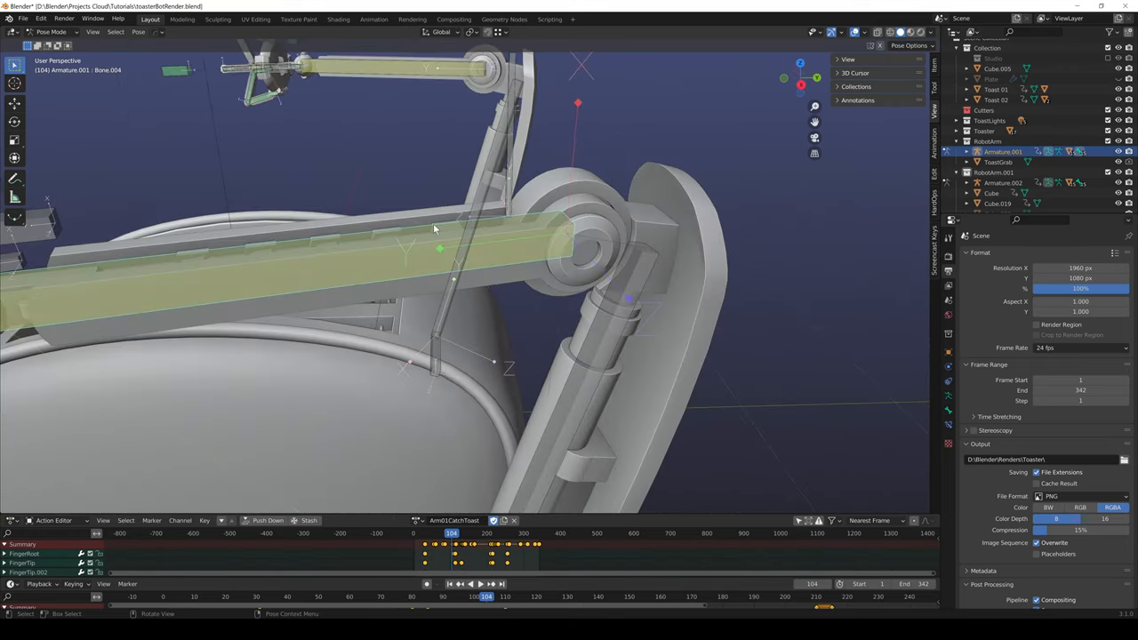
Orbit the viewport around the arm's elbow joint to inspect it from several sides
drag(445, 223, 578, 249)
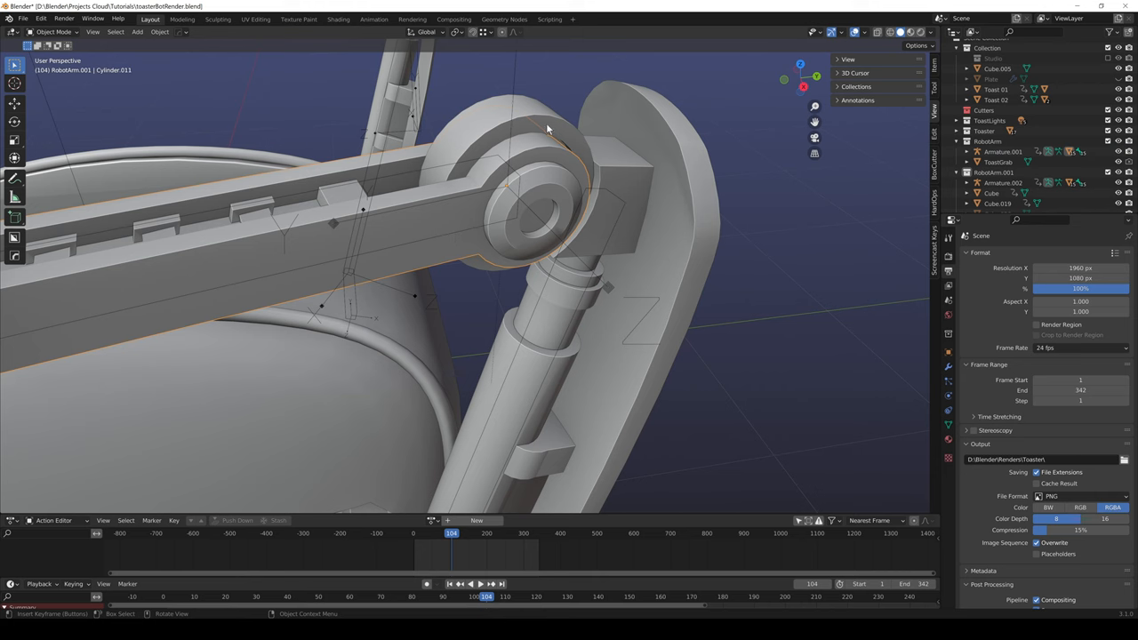
drag(548, 128, 537, 164)
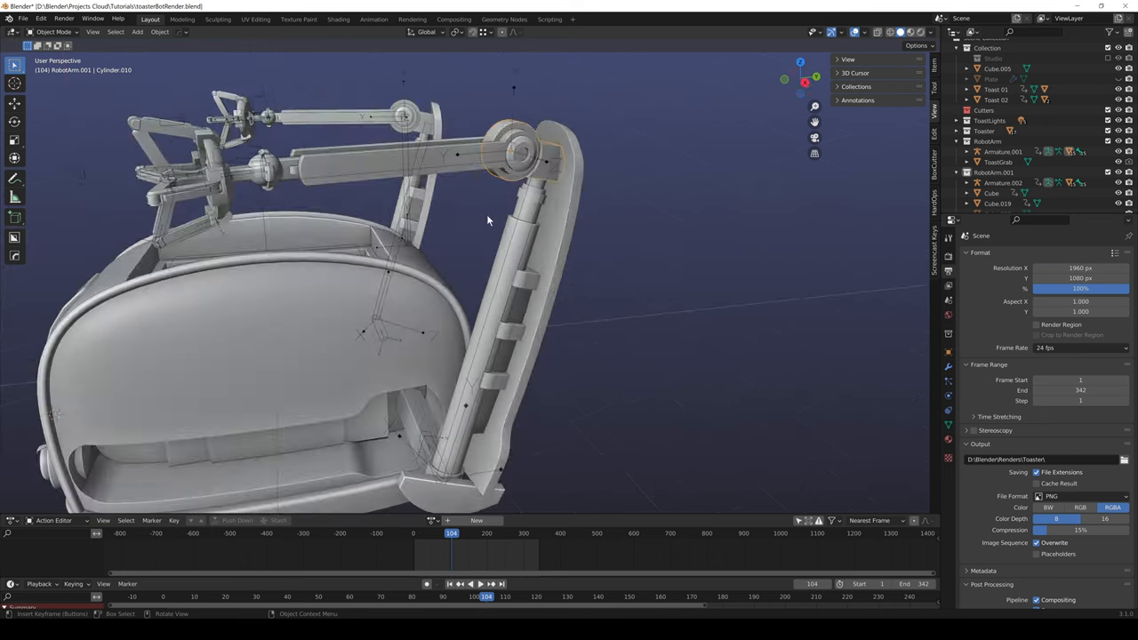
drag(487, 221, 523, 235)
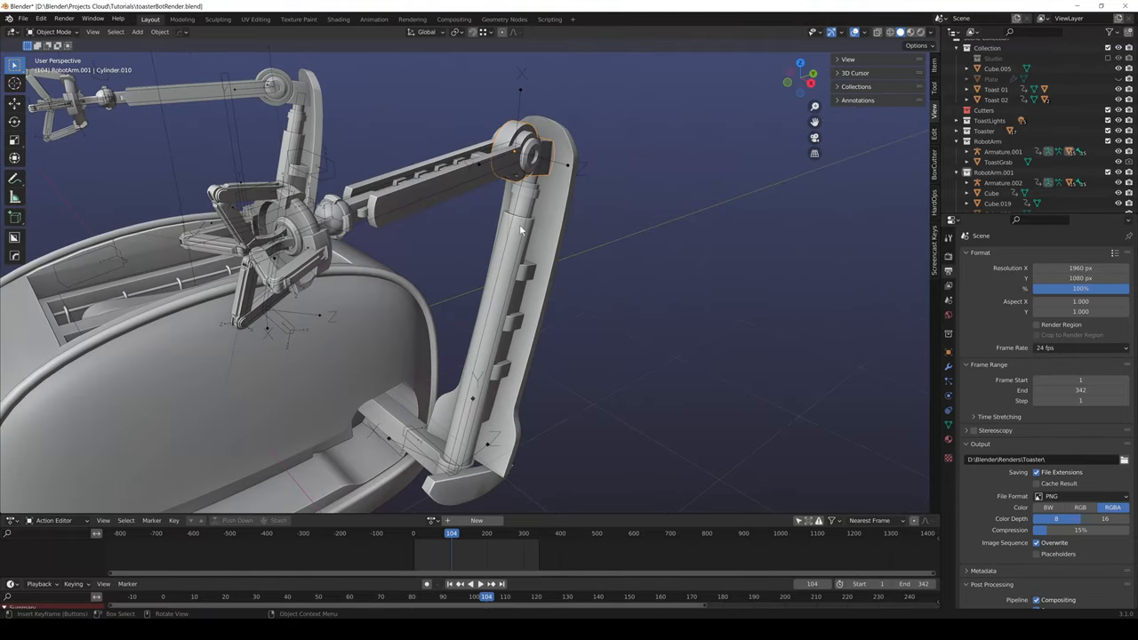
mouse_move(502, 246)
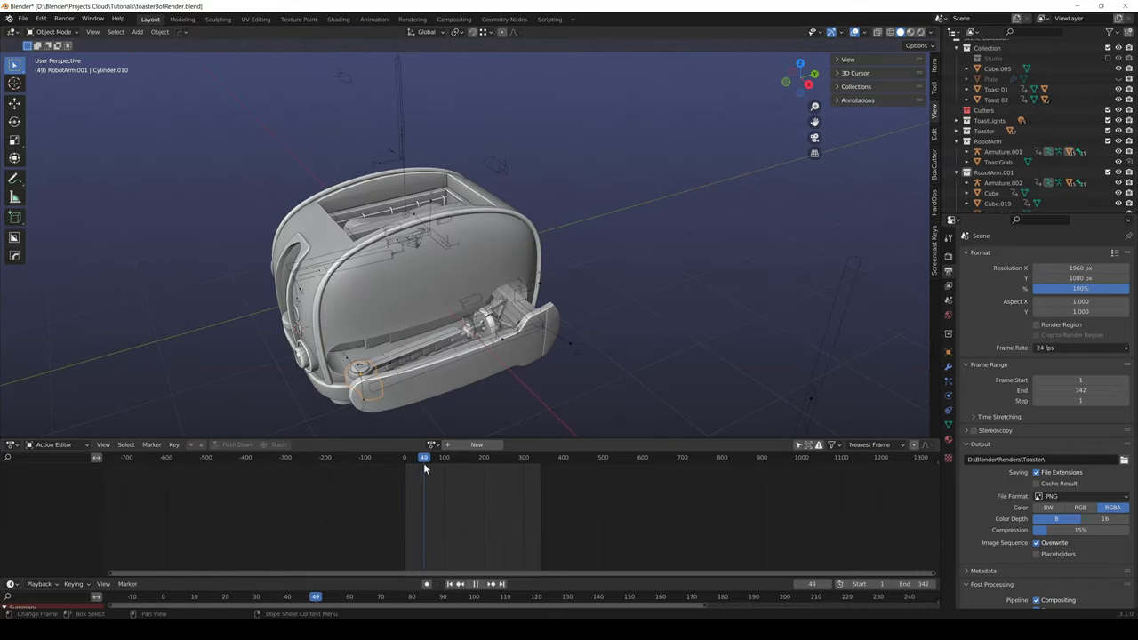
Scrub to a frame with both arms extended and orbit around the toaster
drag(423, 457, 430, 457)
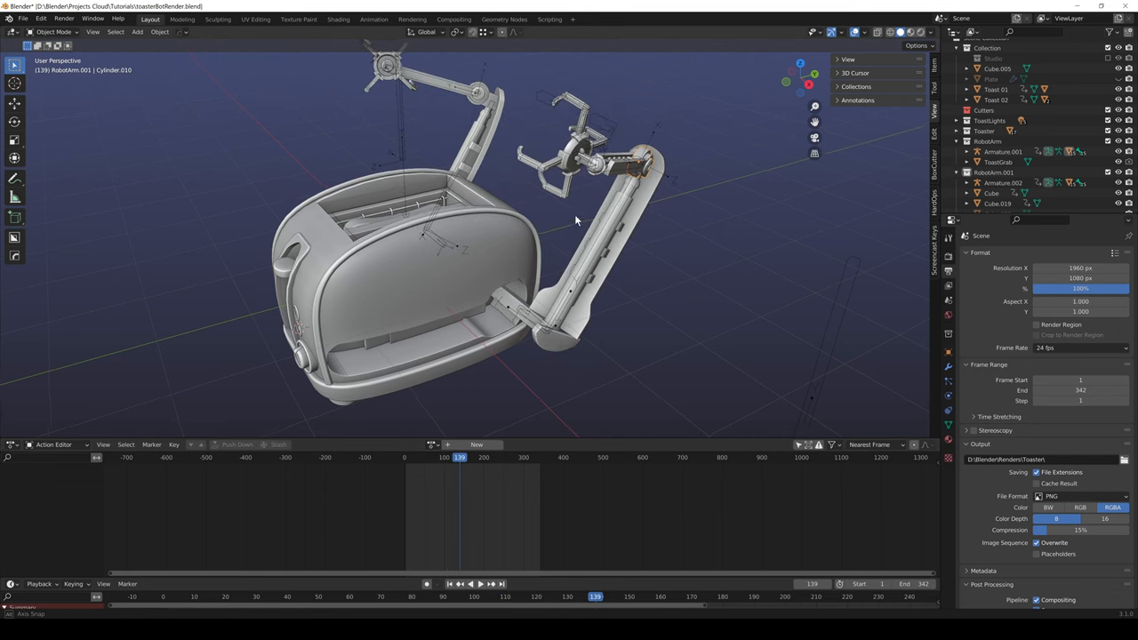
drag(577, 221, 604, 187)
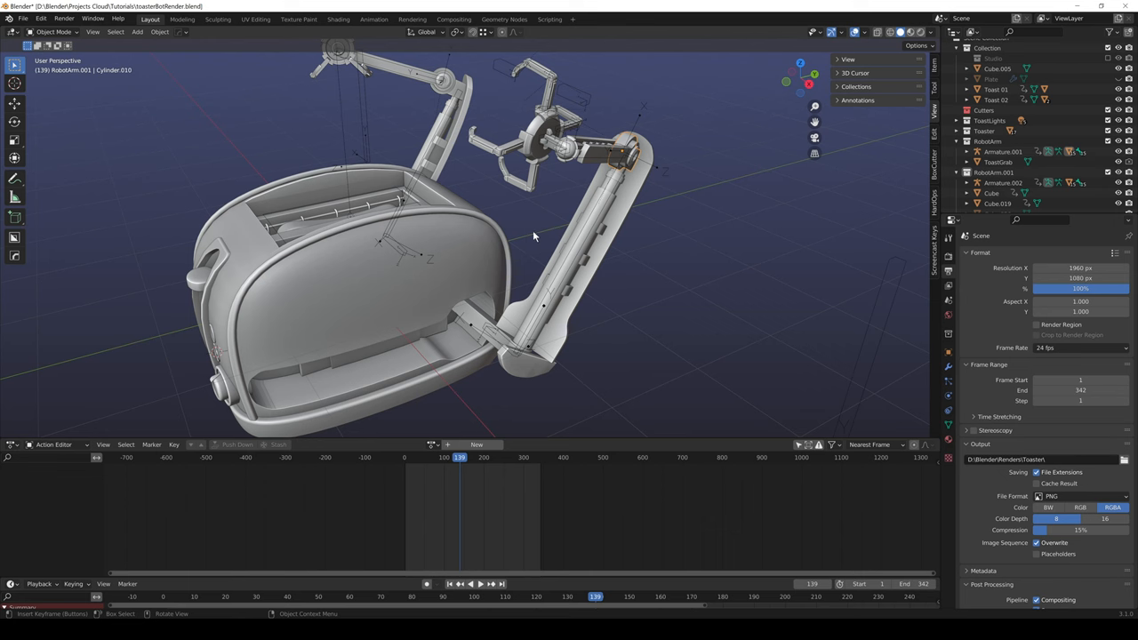
drag(534, 249, 596, 267)
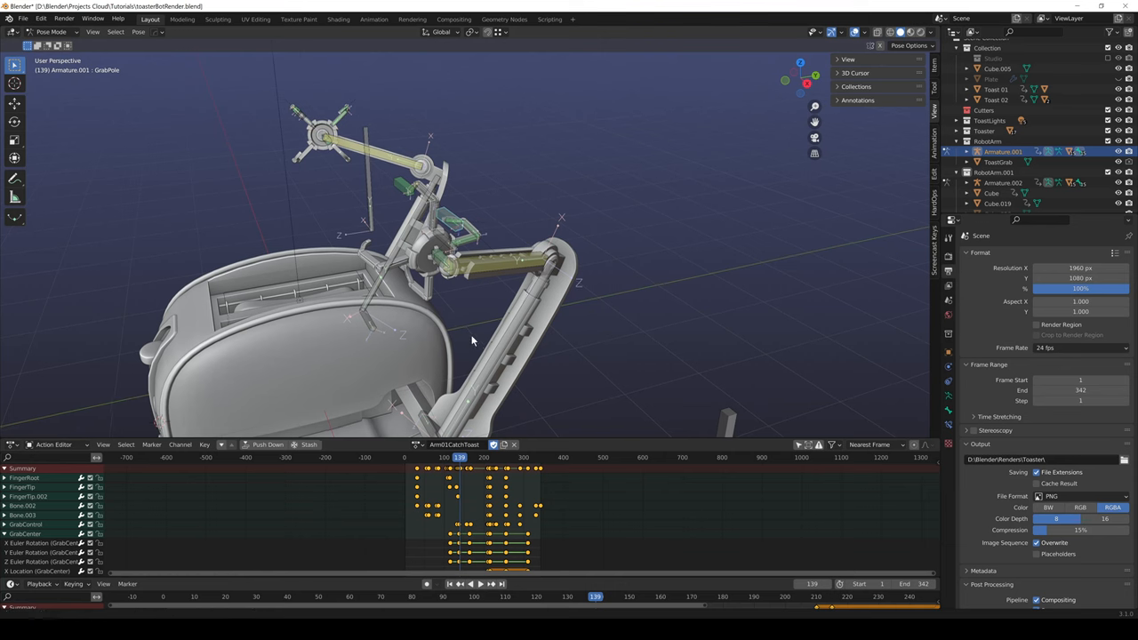
Orbit the viewport around the rig before selecting the arm bone
drag(471, 338, 495, 277)
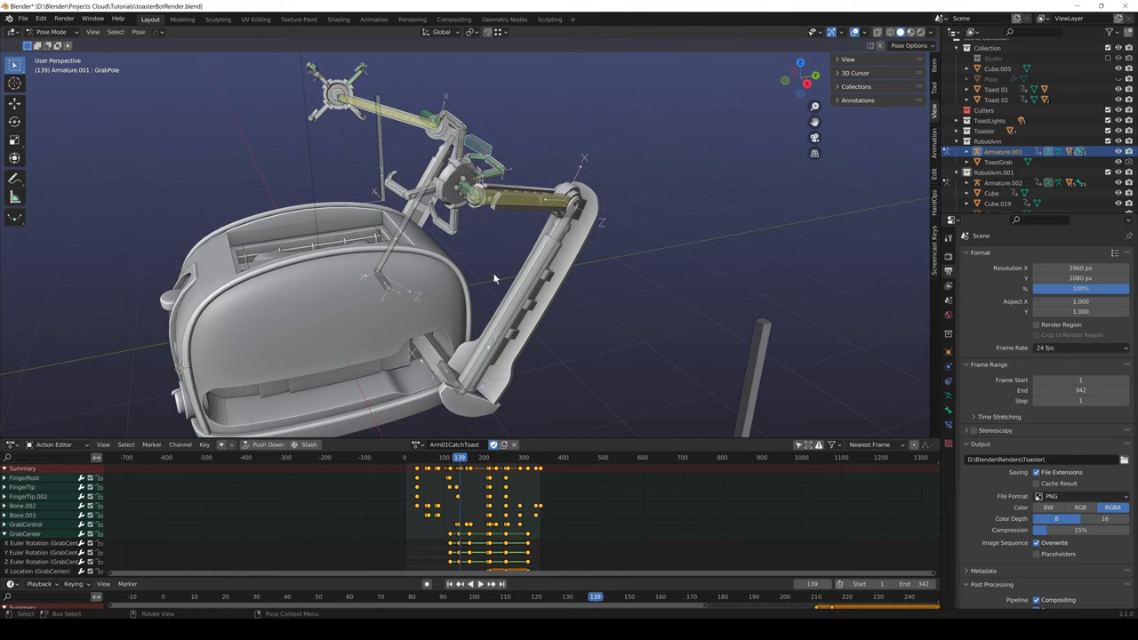
drag(494, 278, 487, 242)
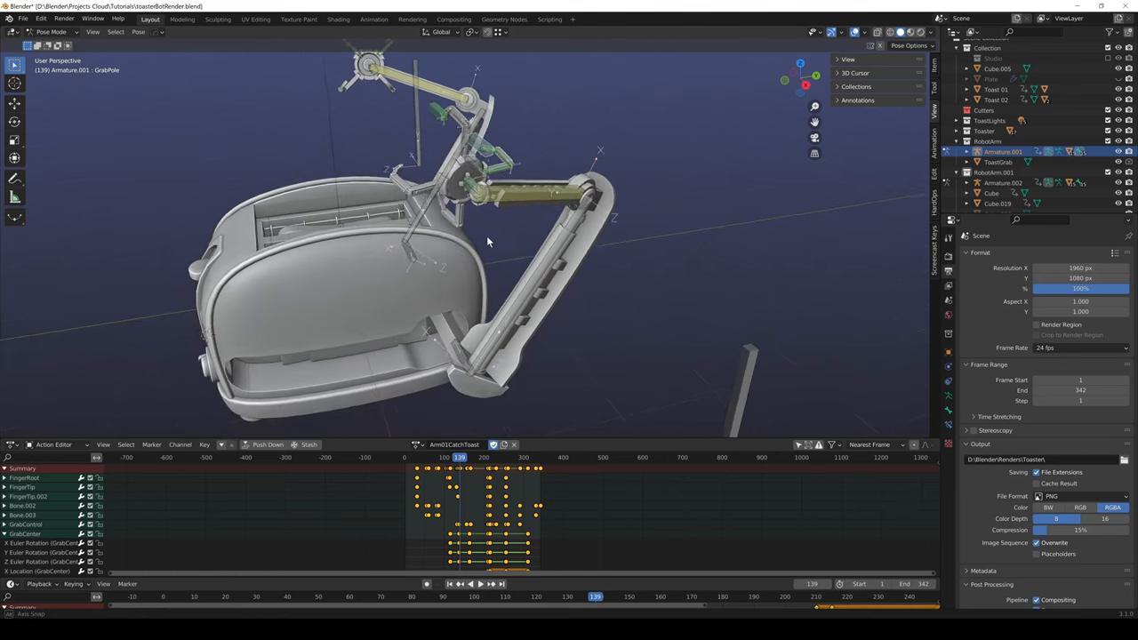
drag(488, 242, 514, 238)
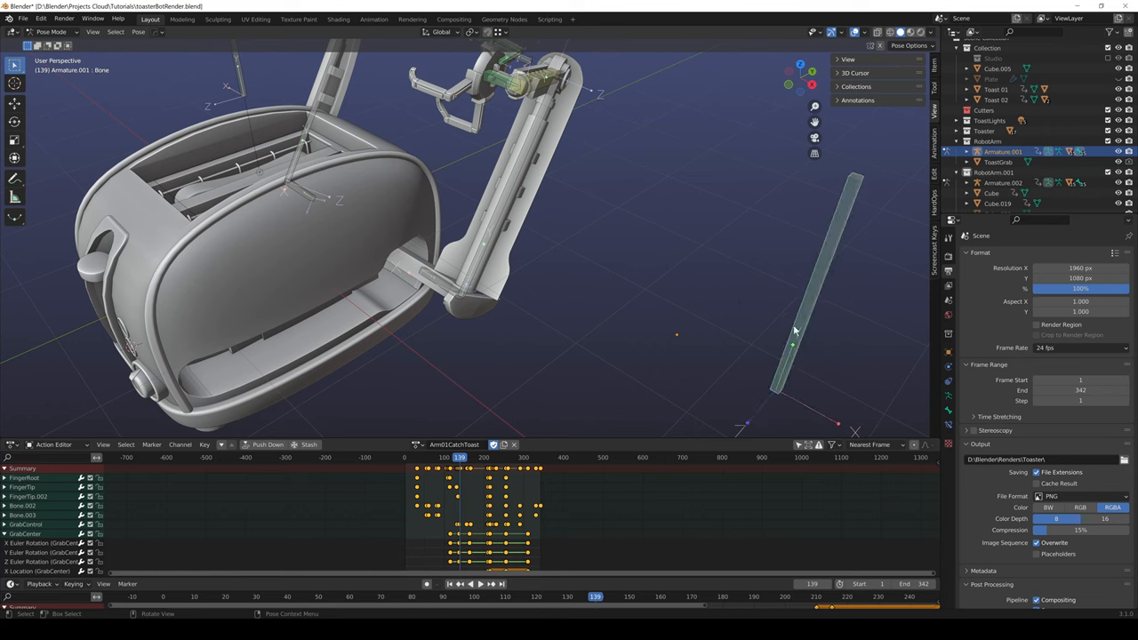
mouse_move(489, 123)
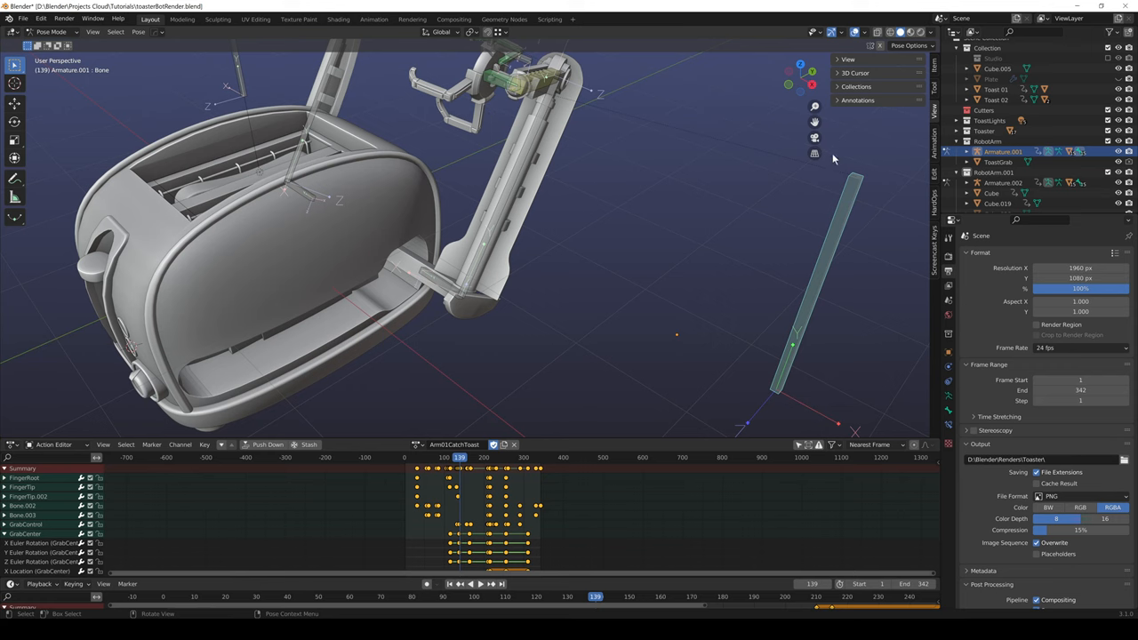
mouse_move(710, 275)
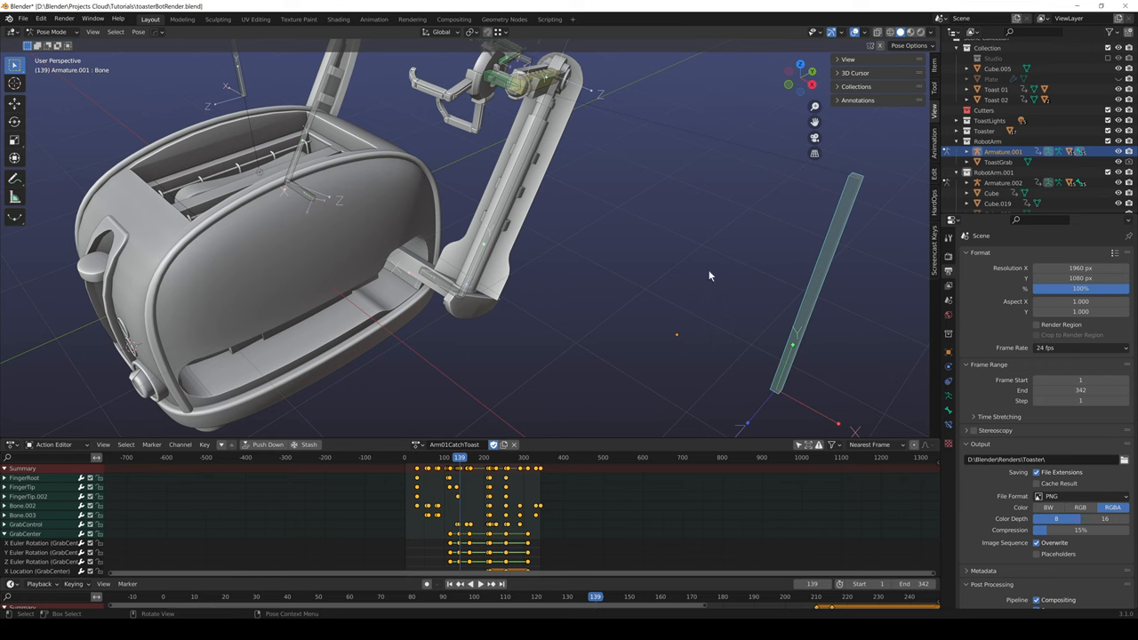
mouse_move(752, 265)
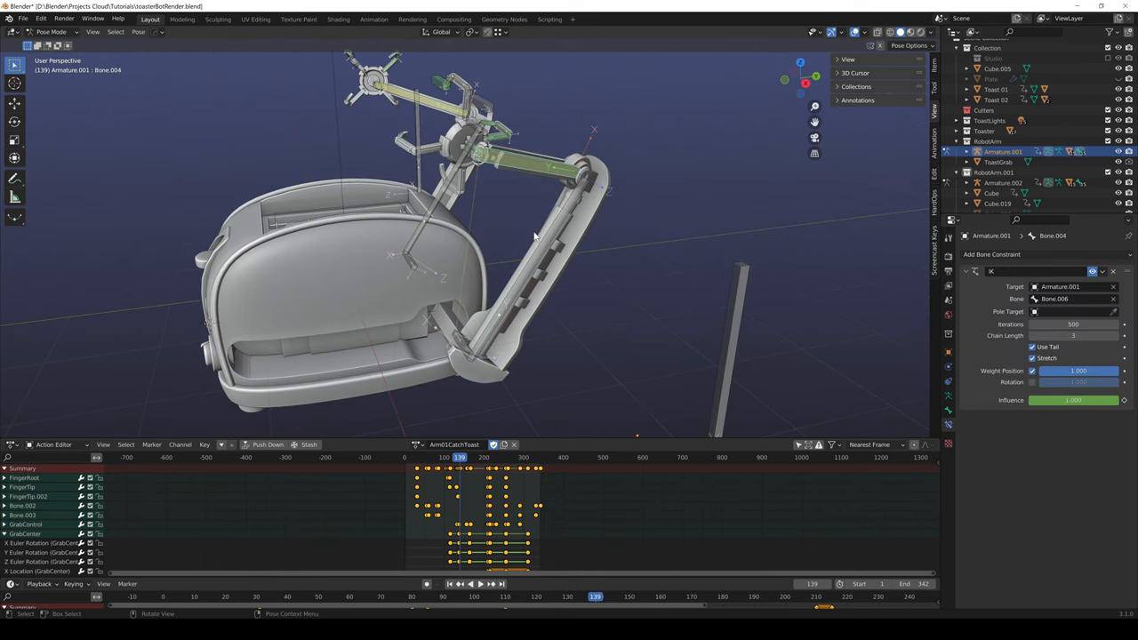
Orbit the rig from the front and around the toaster from several angles
drag(534, 249, 481, 267)
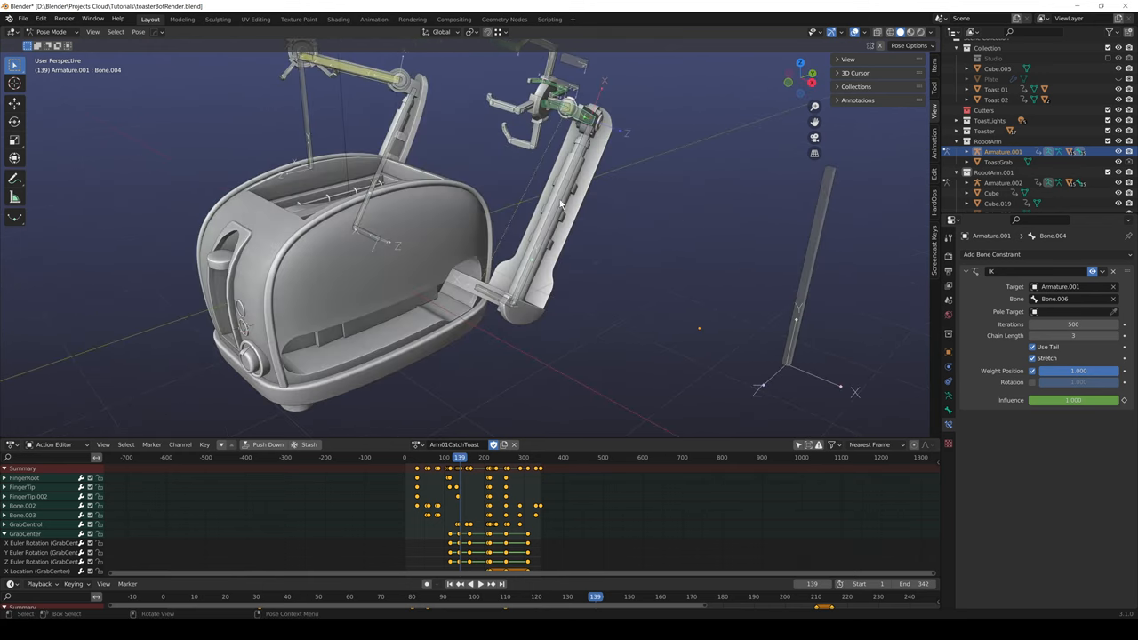
drag(560, 222, 596, 234)
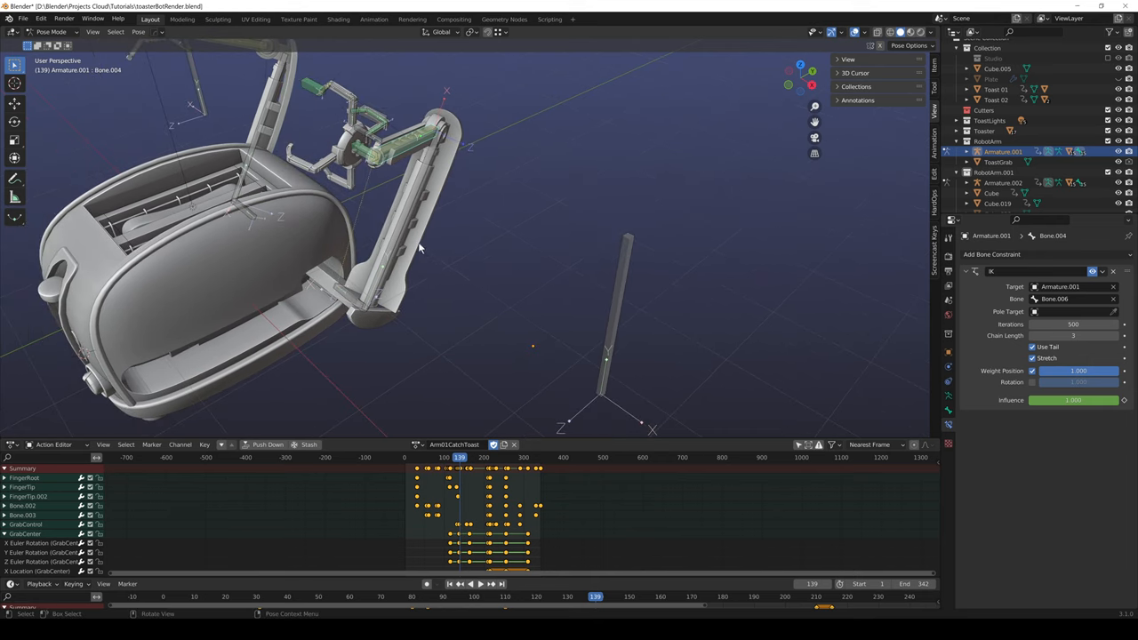
drag(423, 249, 569, 364)
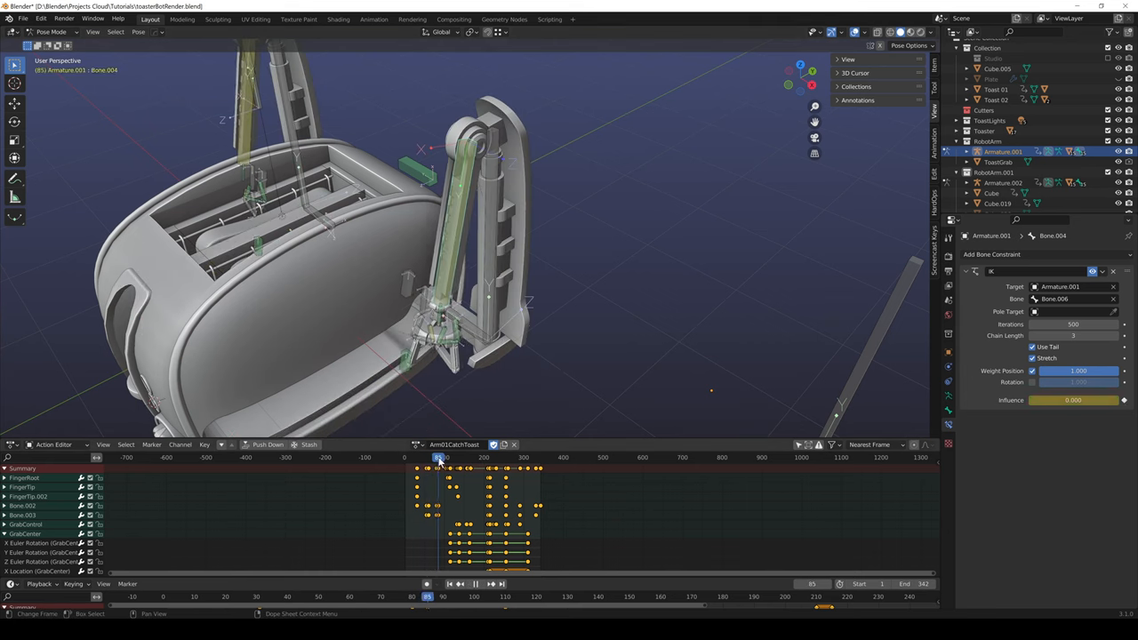
Raise the IK constraint's influence partway, then select Armature.001 and its GrabCenter bone
drag(1058, 400, 1075, 400)
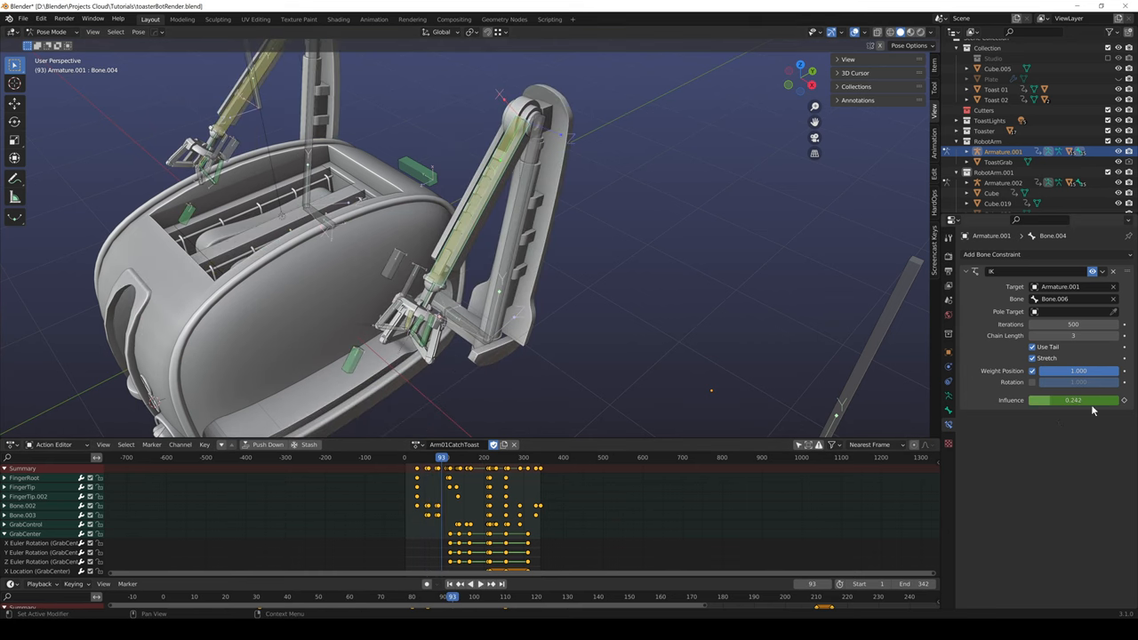
click(475, 584)
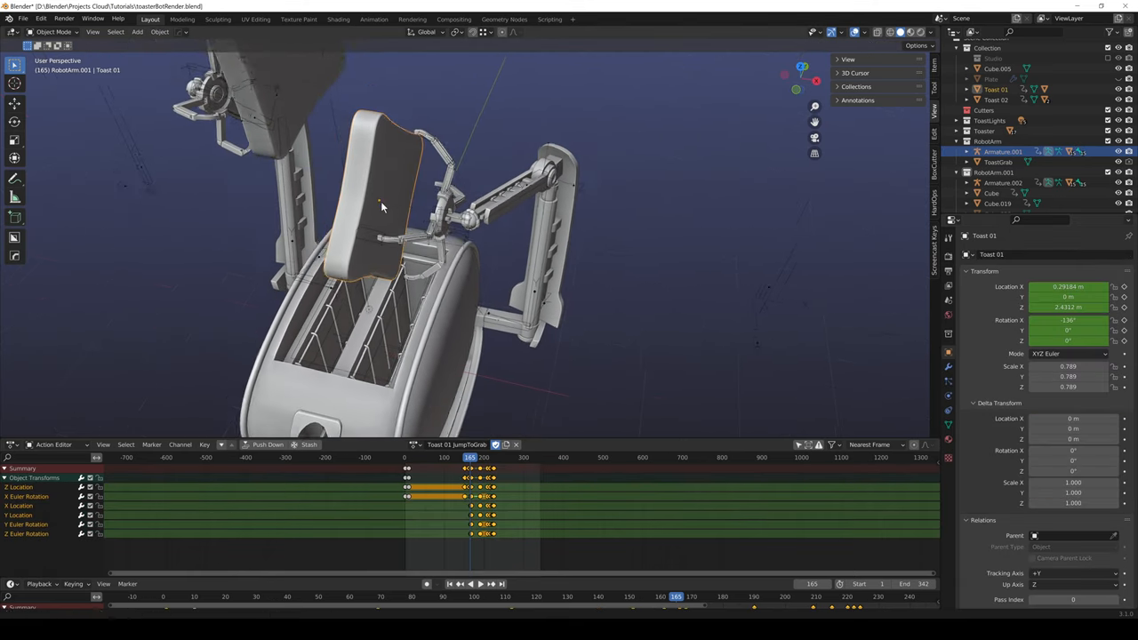
click(998, 164)
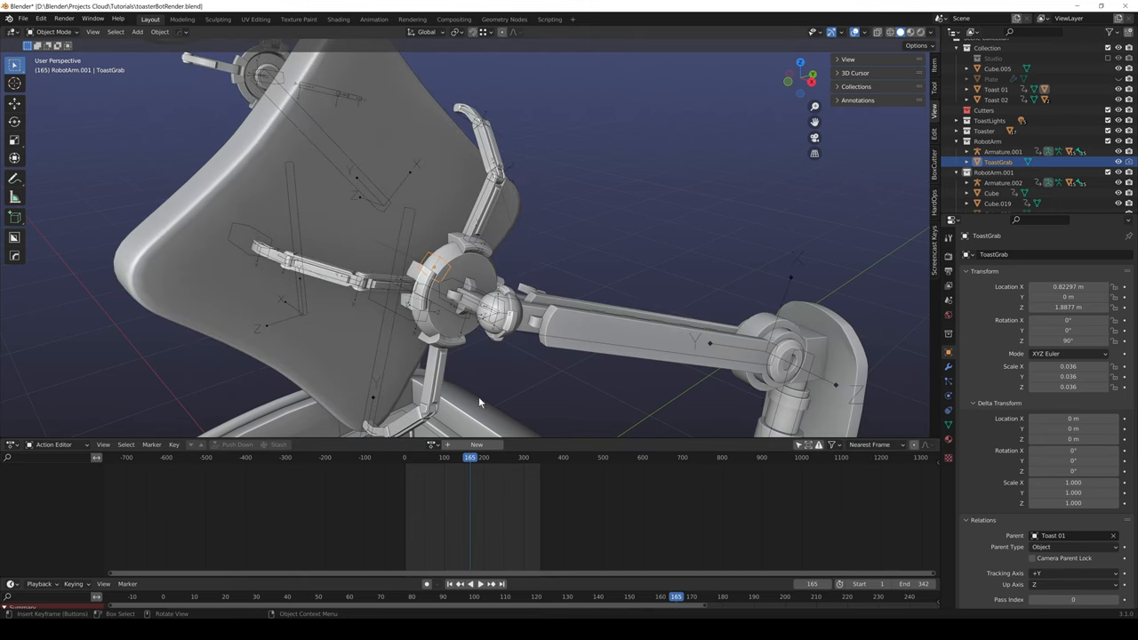
mouse_move(520, 345)
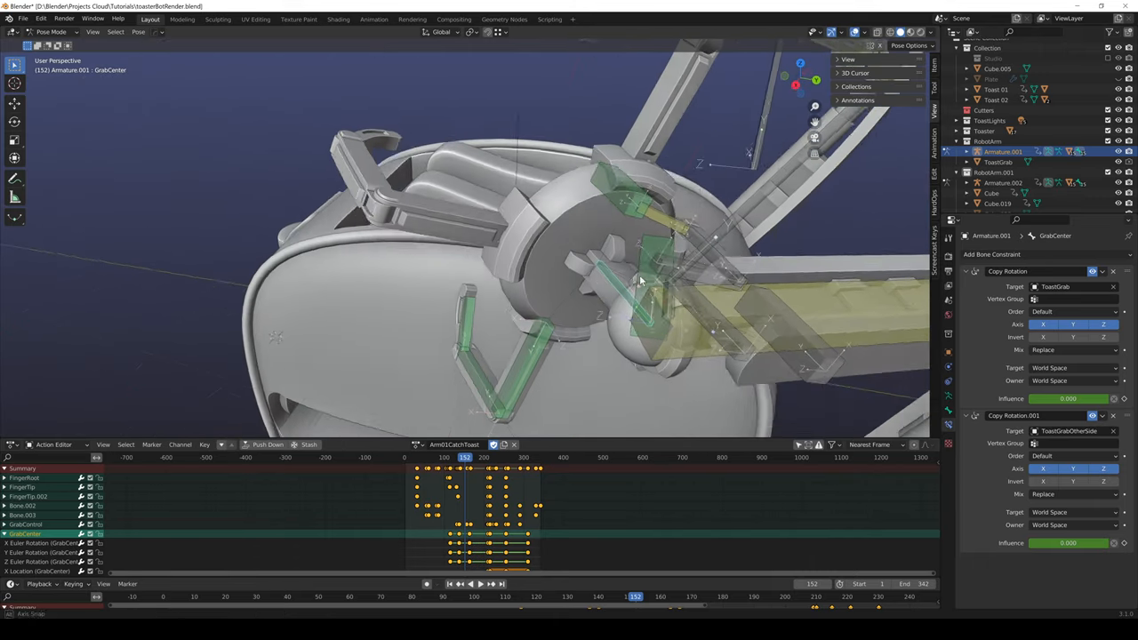
drag(641, 267, 794, 263)
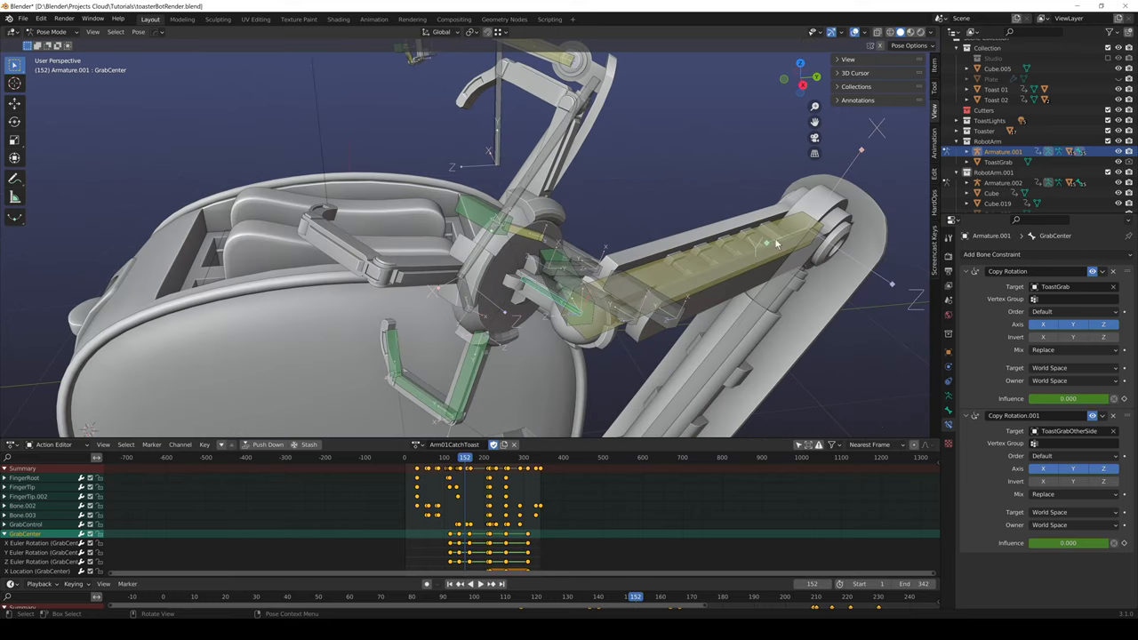
mouse_move(543, 345)
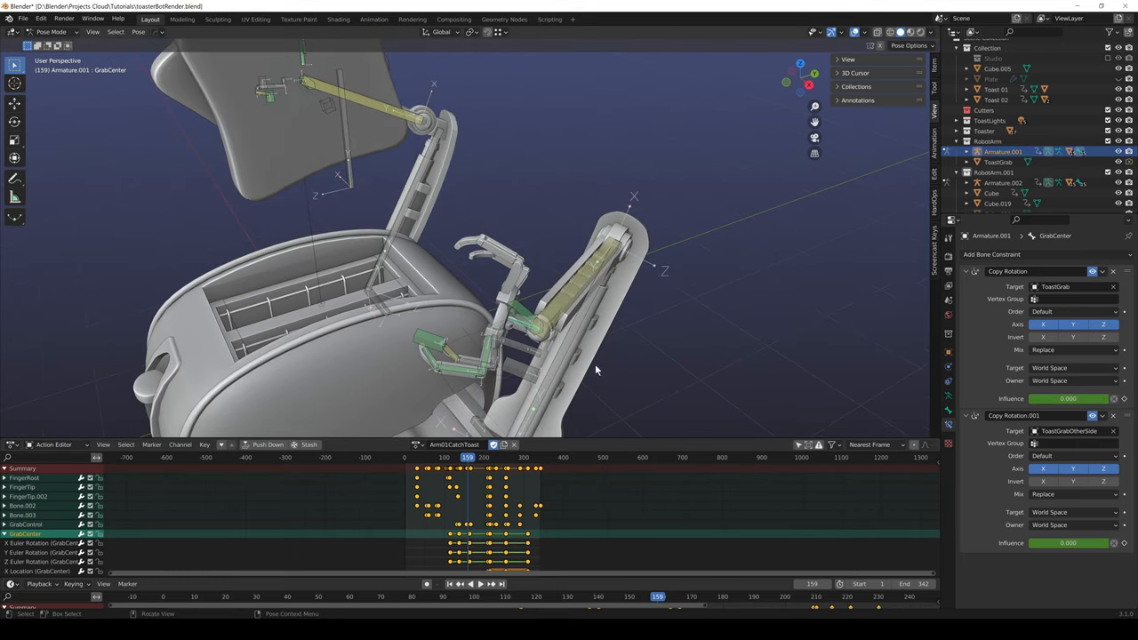
click(457, 584)
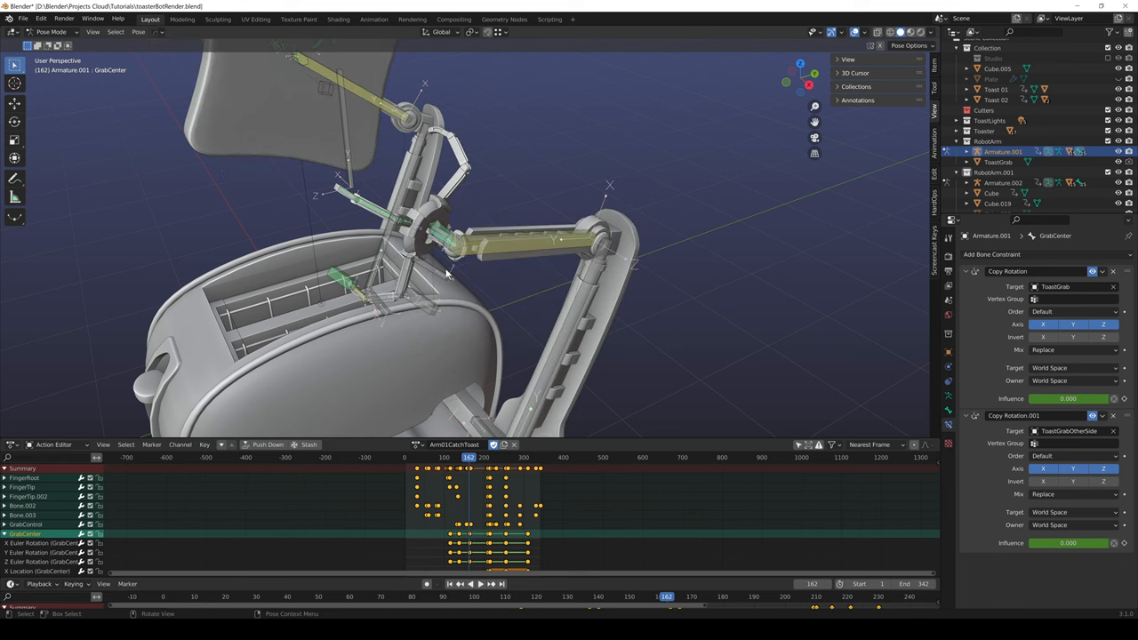
drag(444, 266, 400, 222)
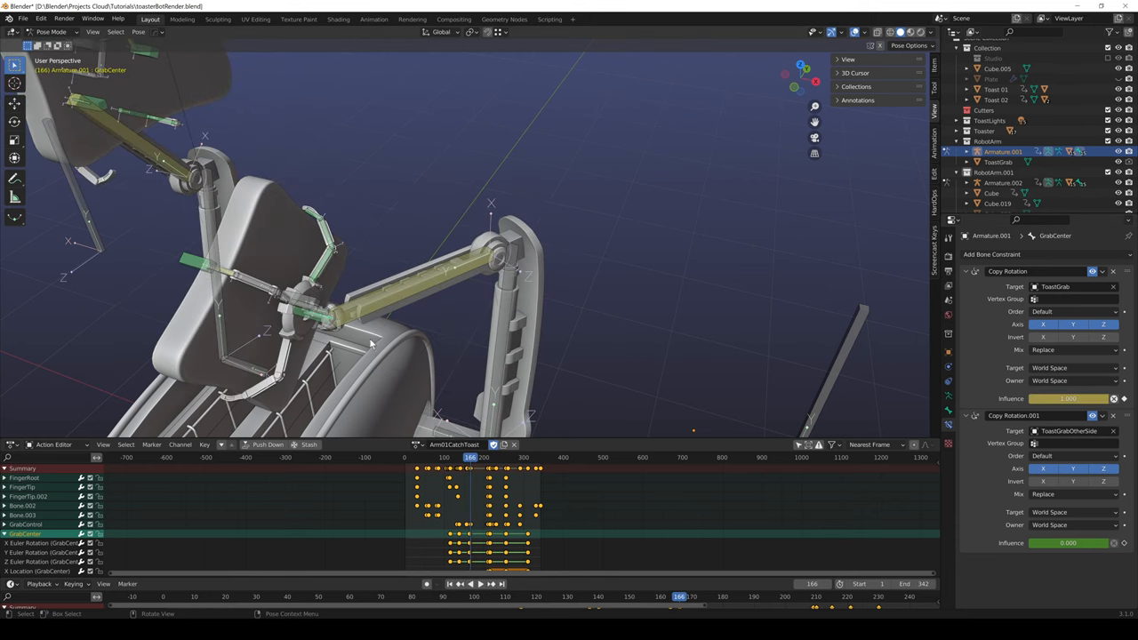
key(Right)
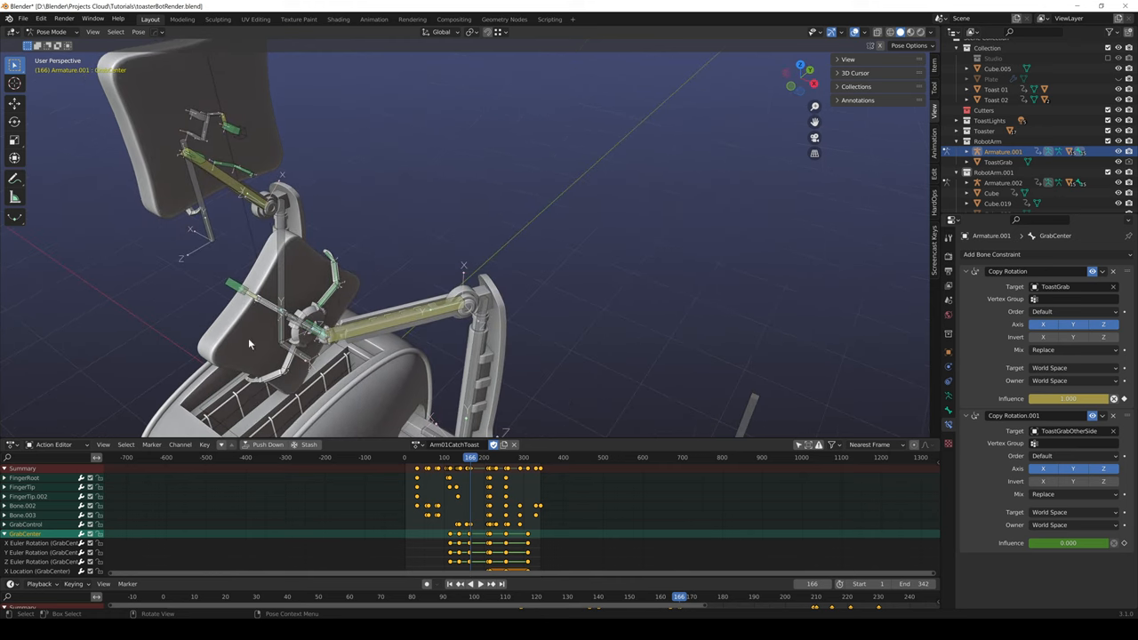
mouse_move(527, 224)
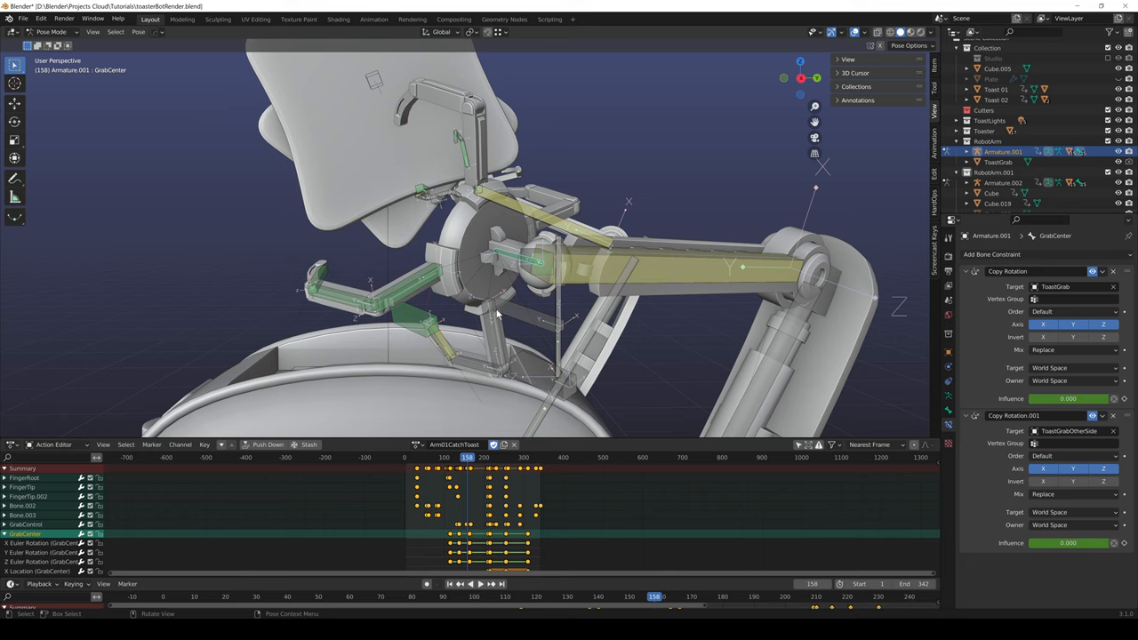
Inspect the FingerRoot bone, then the finger tip bone's IK setup
click(498, 329)
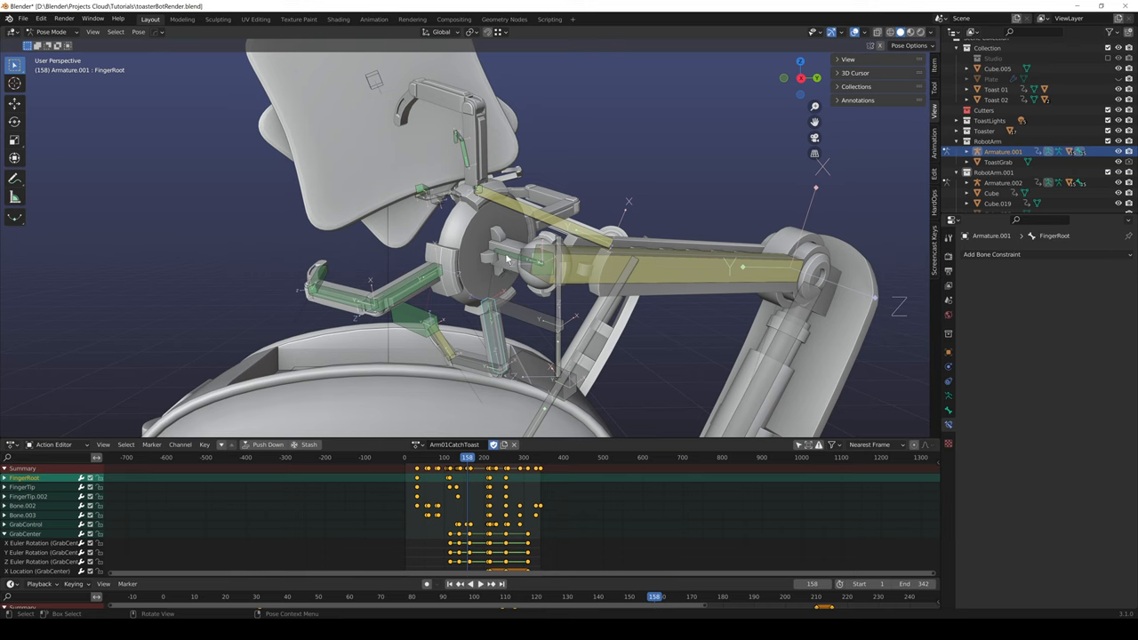
mouse_move(471, 371)
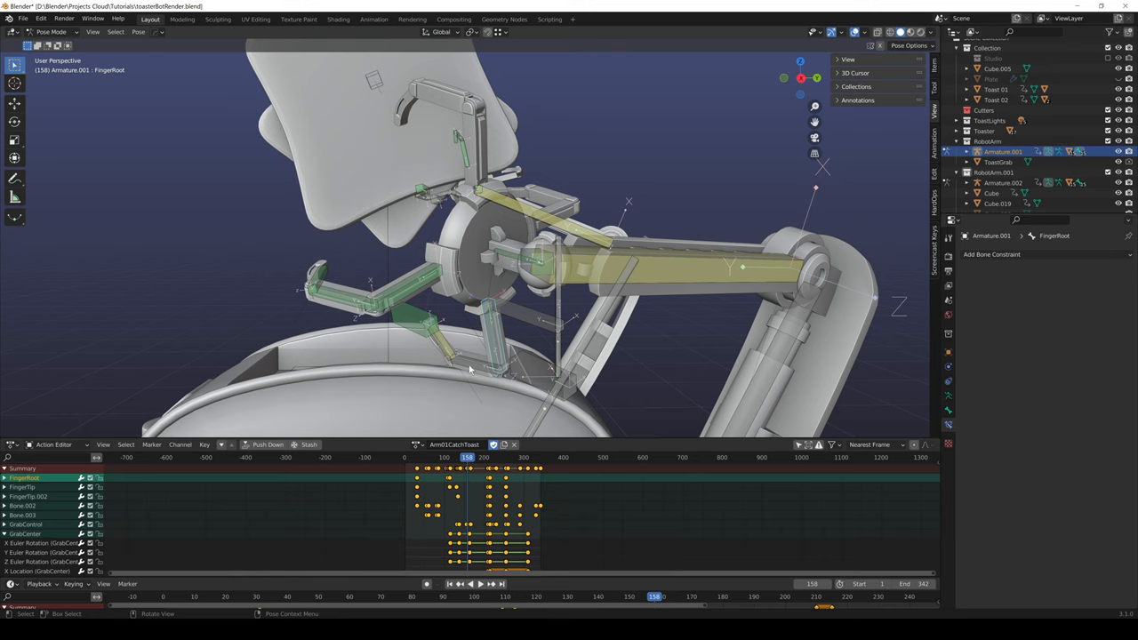
click(436, 334)
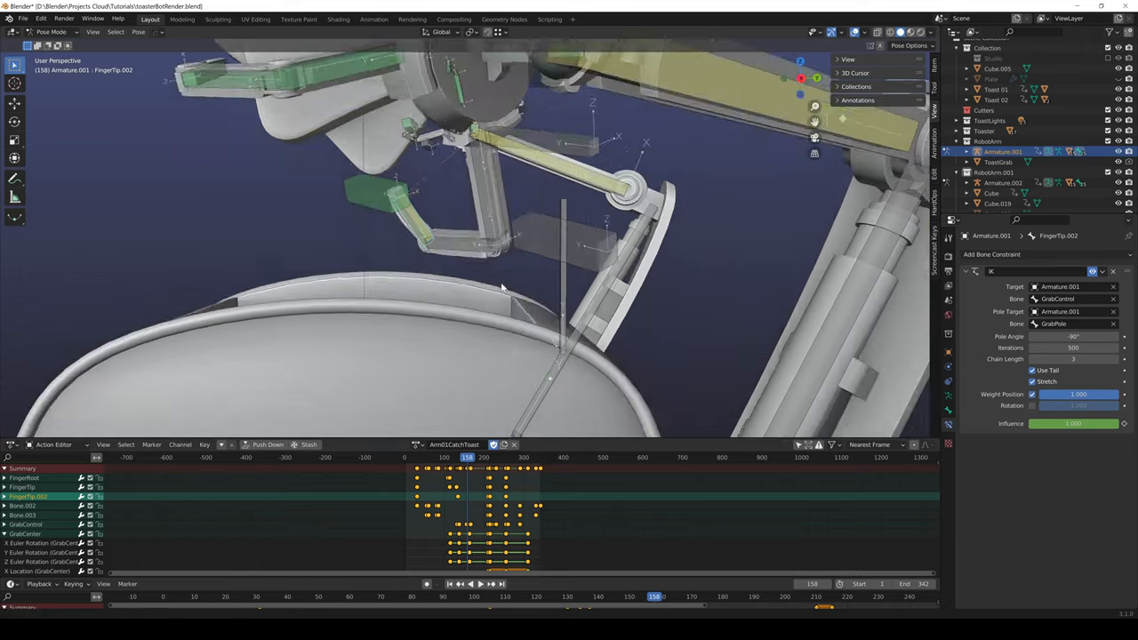
Zoom the viewport in closer on the grabber fingers
drag(498, 285, 622, 305)
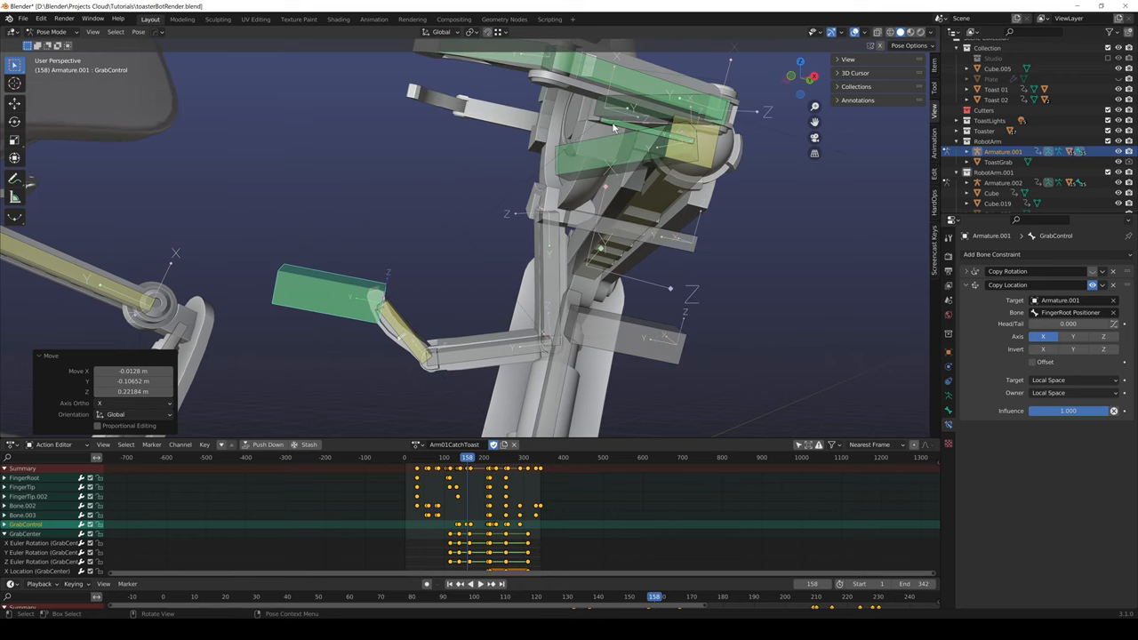
mouse_move(626, 121)
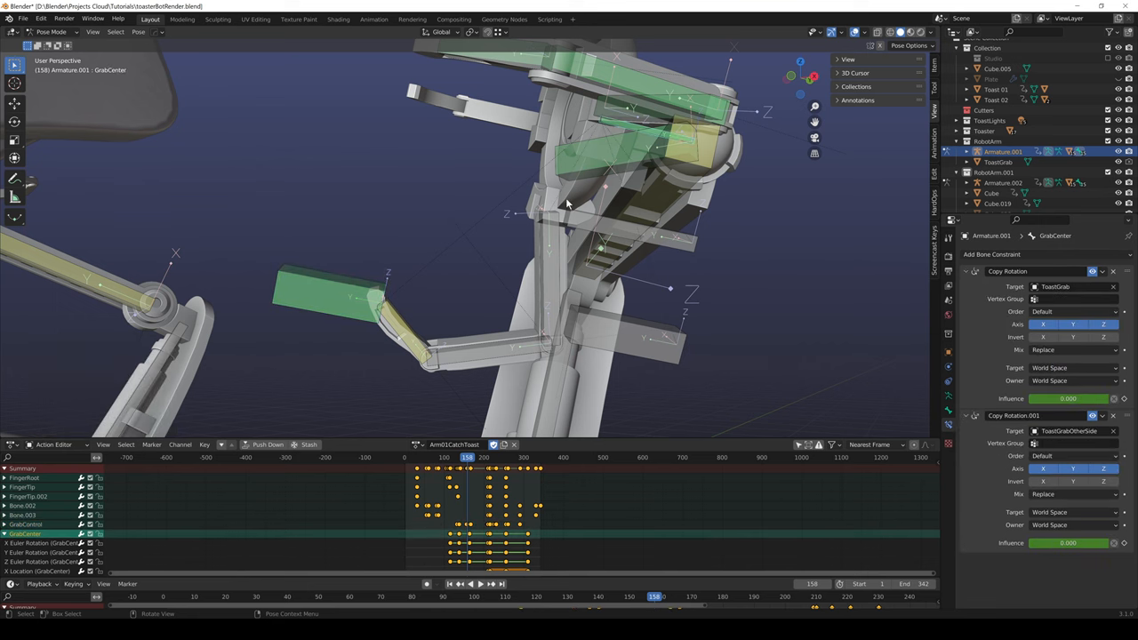
Nudge the GrabControl bone with the R key
key(r)
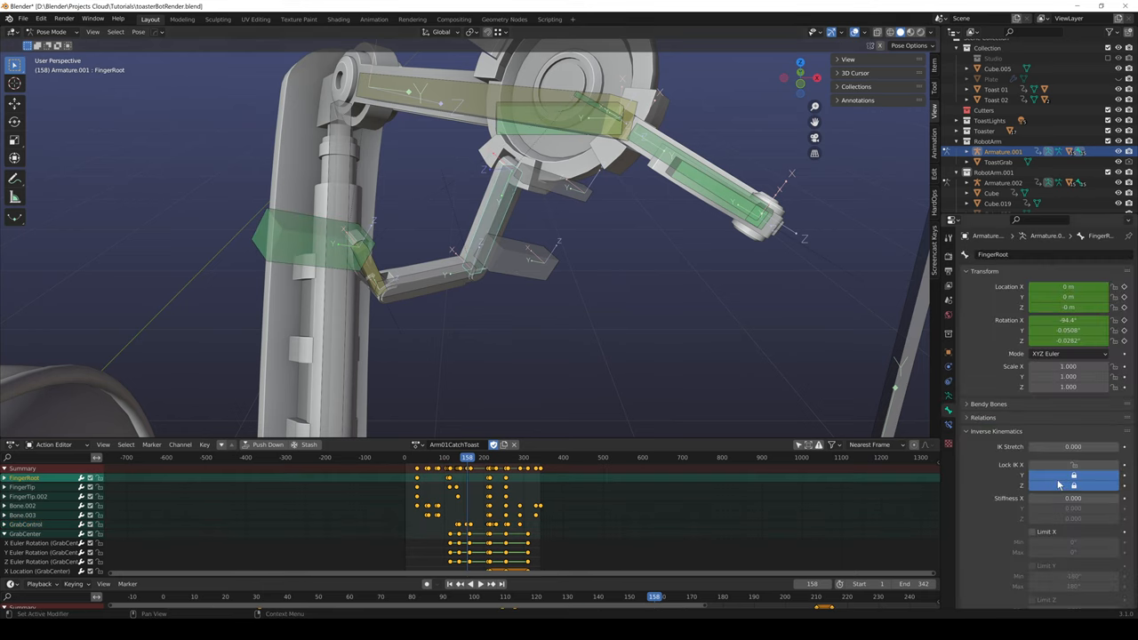
Check FingerRoot's Inverse Kinematics lock option and orbit around the grabber fingers
click(1075, 466)
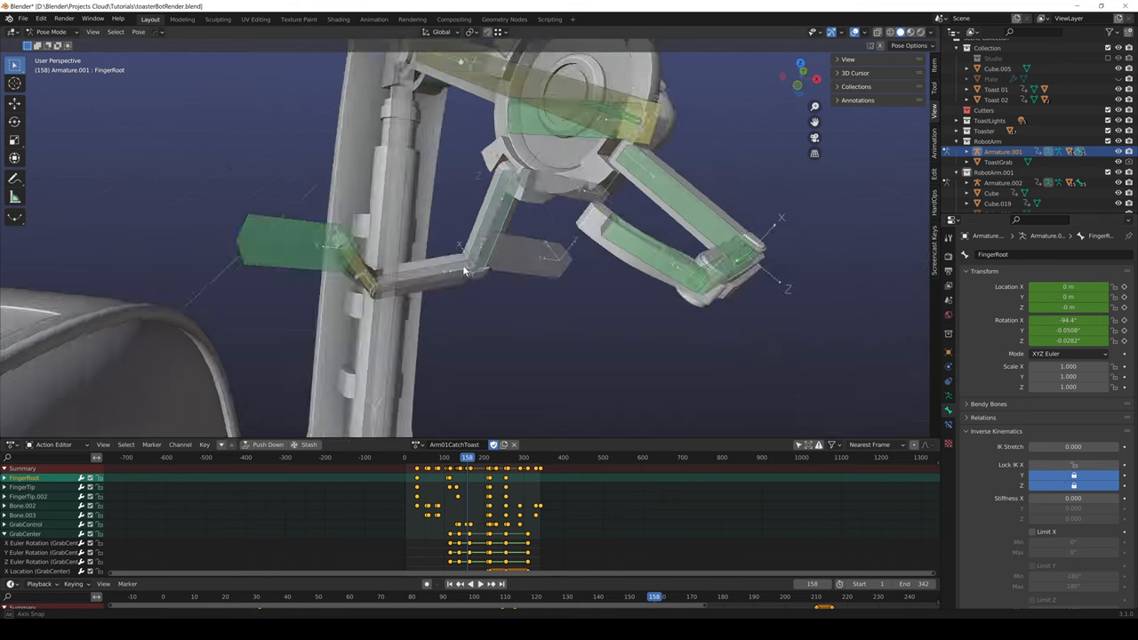
drag(463, 267, 445, 240)
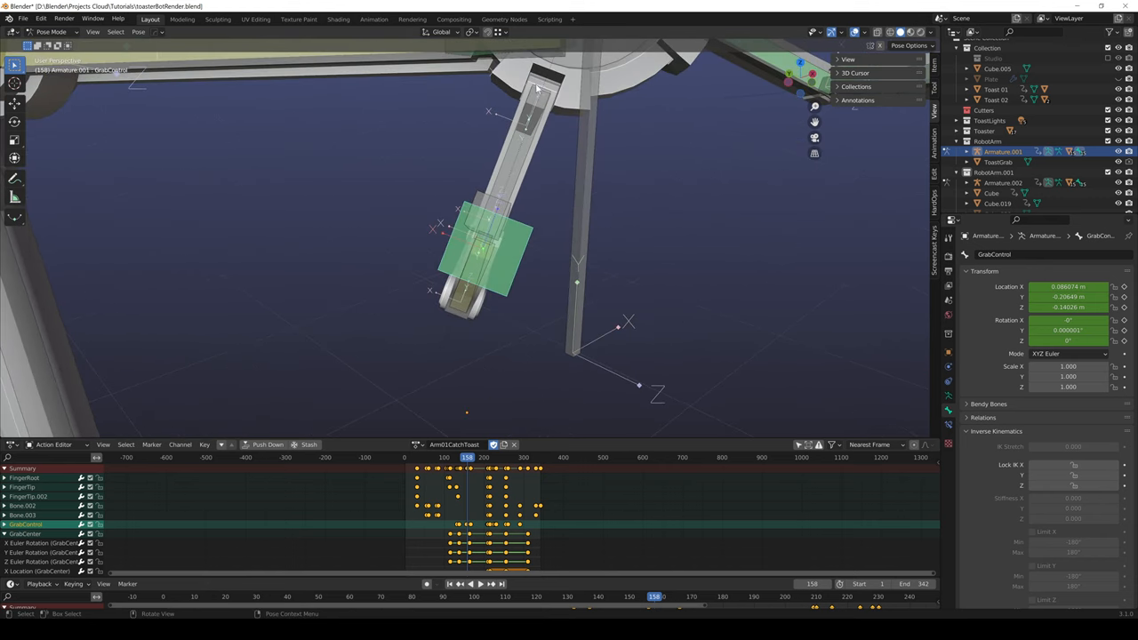
mouse_move(531, 262)
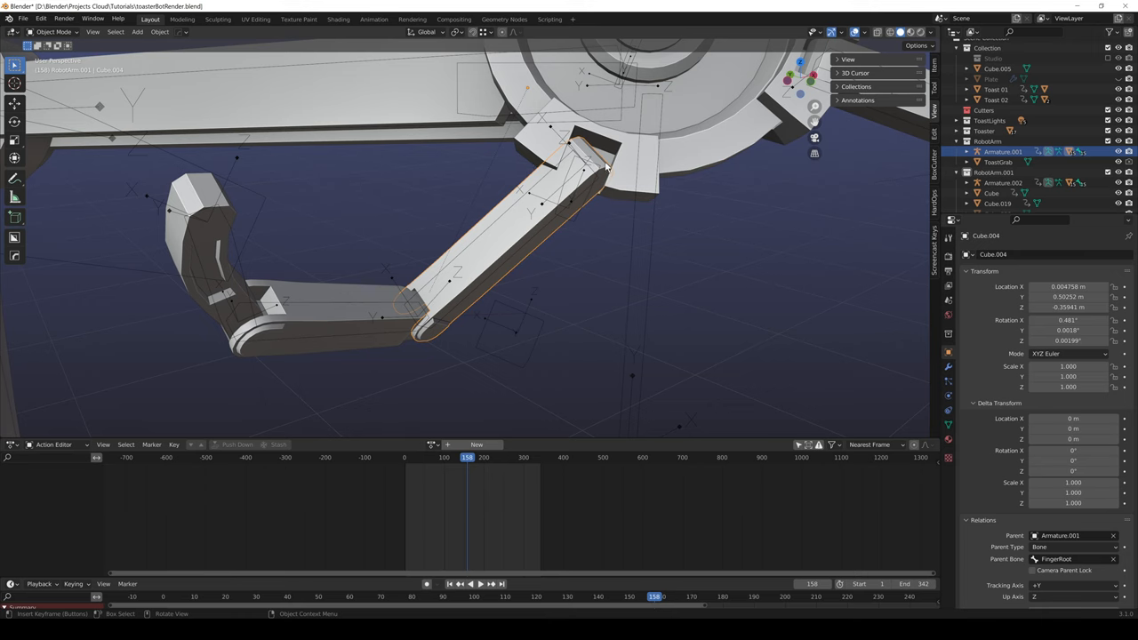
mouse_move(544, 231)
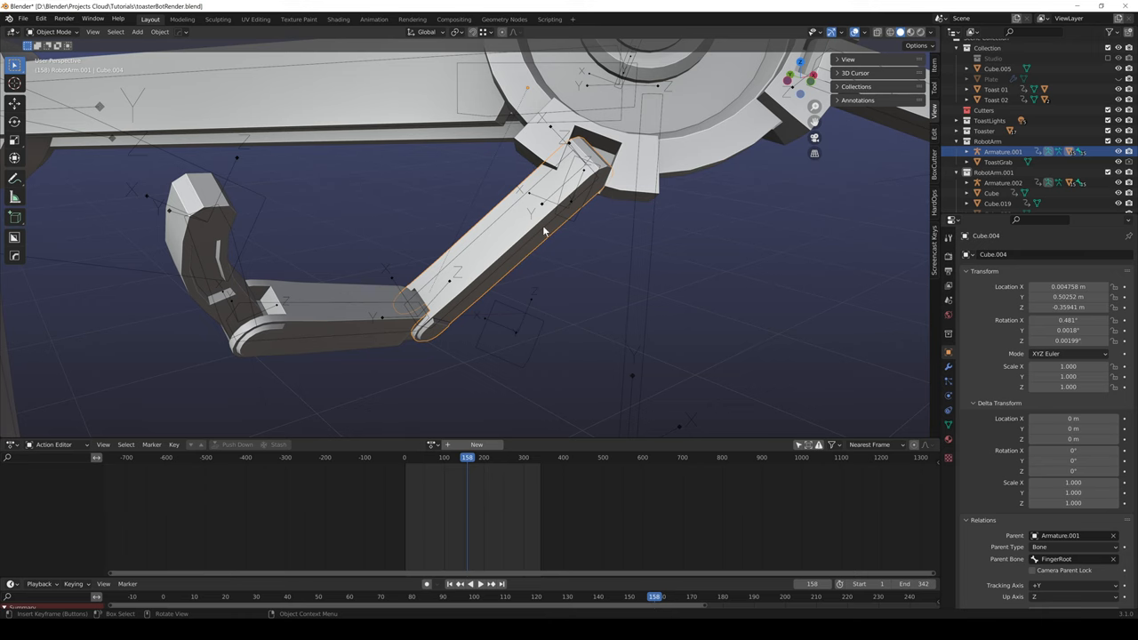
mouse_move(544, 327)
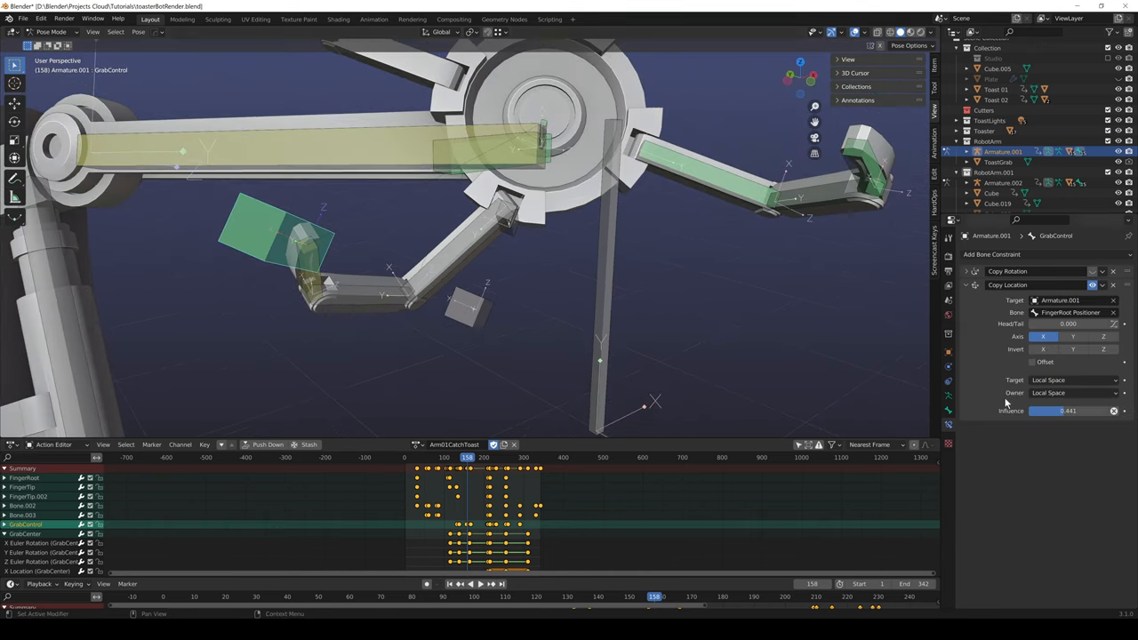
Drag GrabControl's Copy Location influence slider to change how strongly it follows its target
drag(1049, 409, 1113, 409)
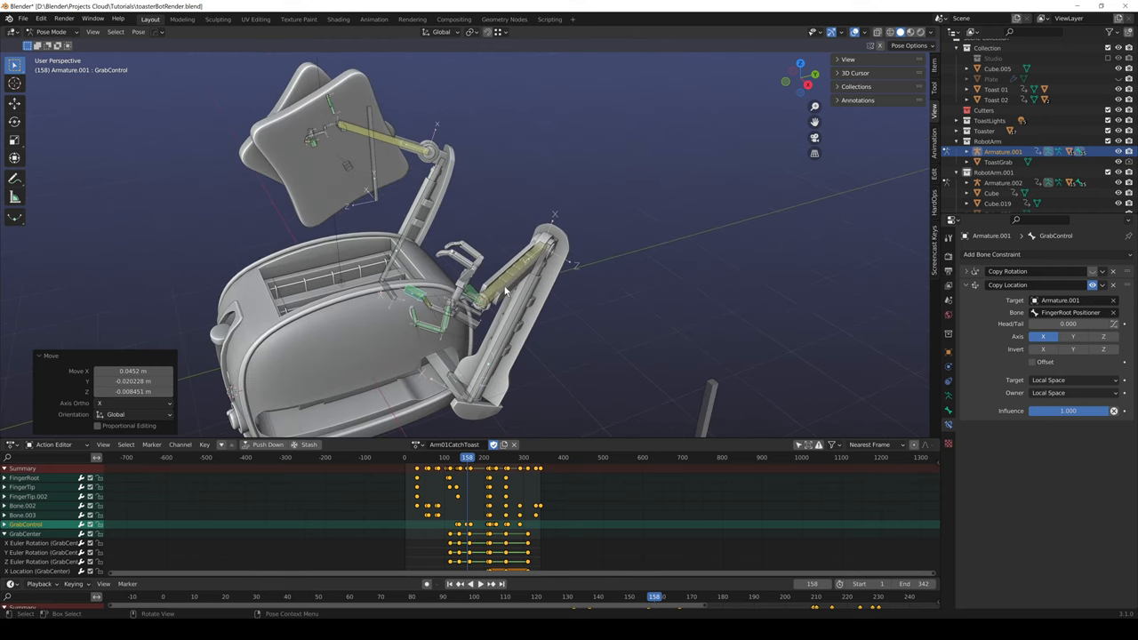
mouse_move(498, 317)
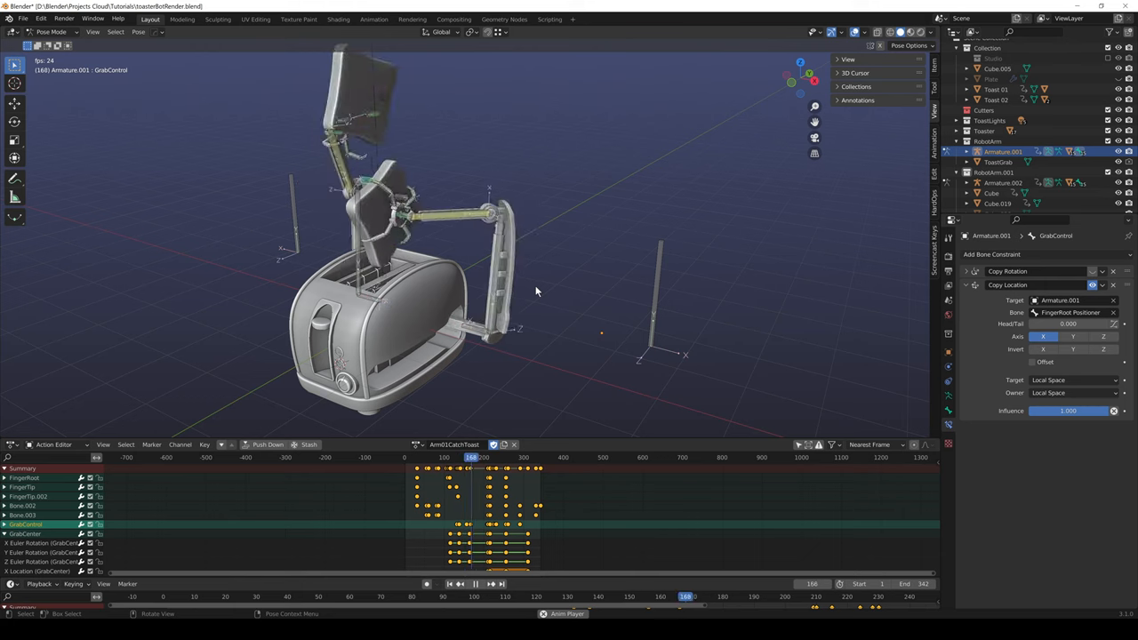
Play back the toaster arm rig animation so the arms lift toast slices out of the toaster
click(473, 583)
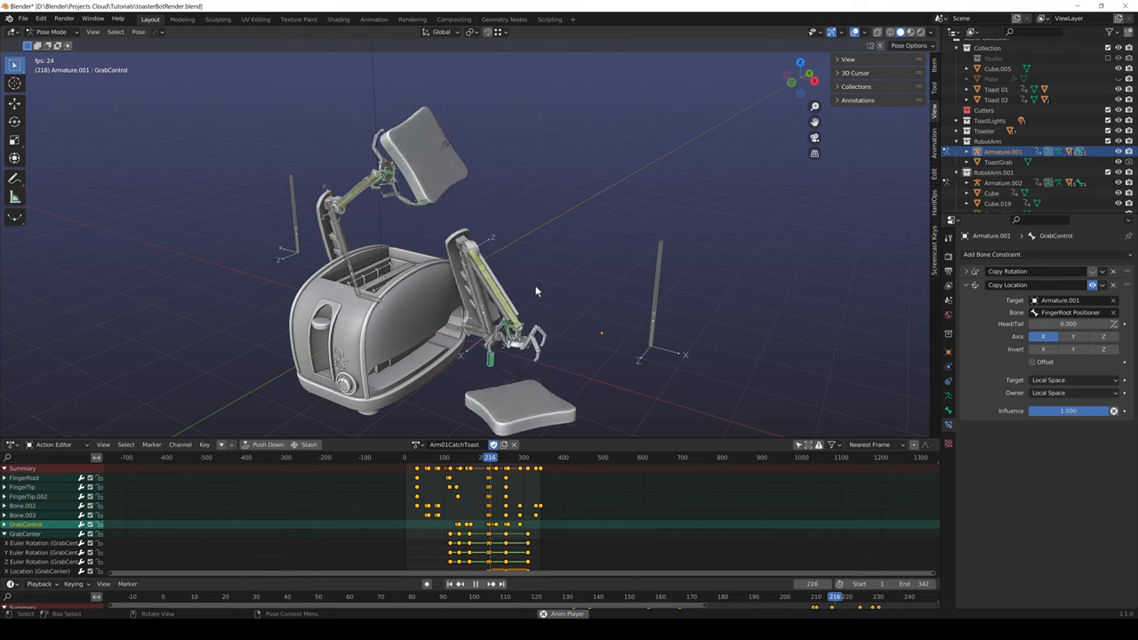